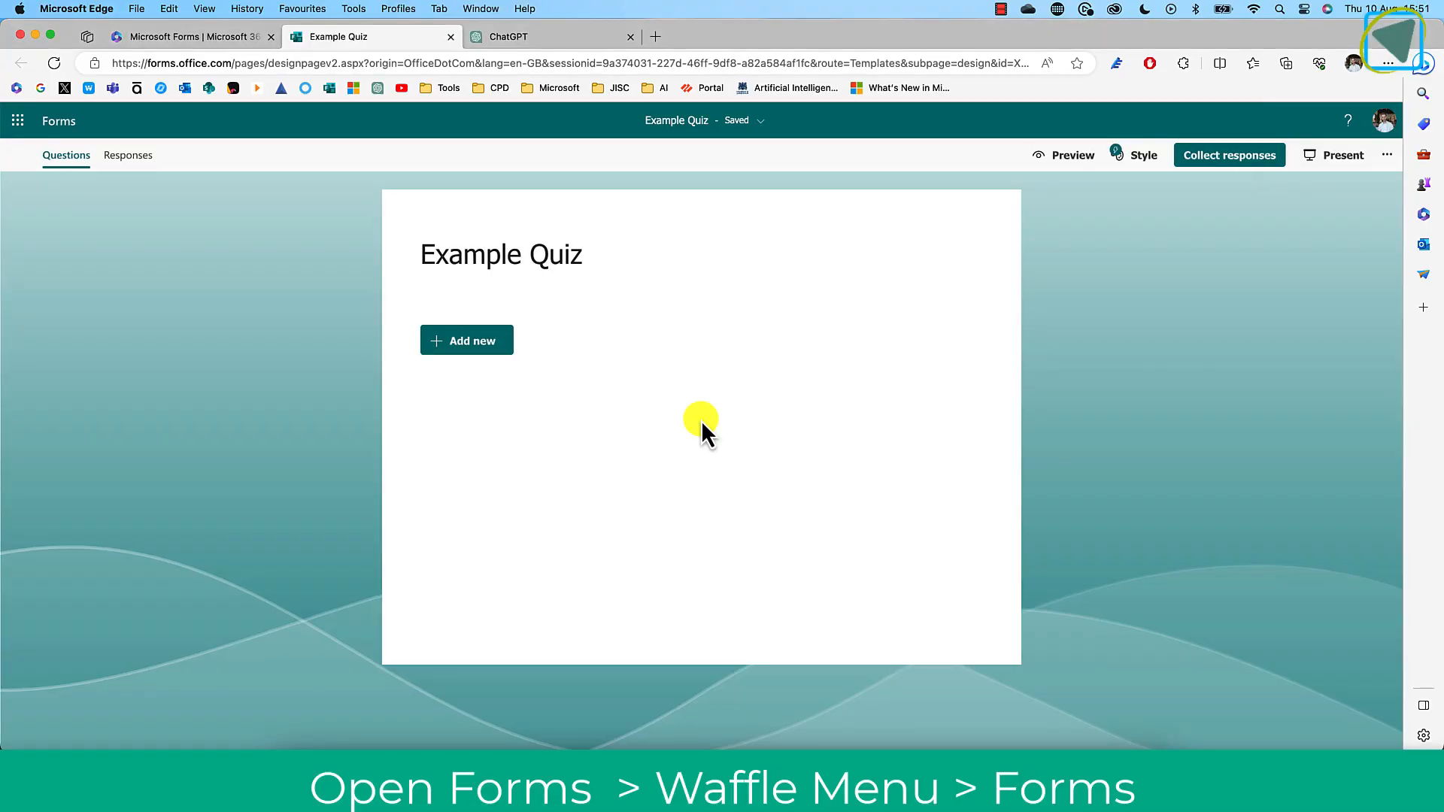
Add a Choice question to Example Quiz and mark Keyboard as question 1's correct answer
{"action": "left_click", "coordinate": [18, 120]}
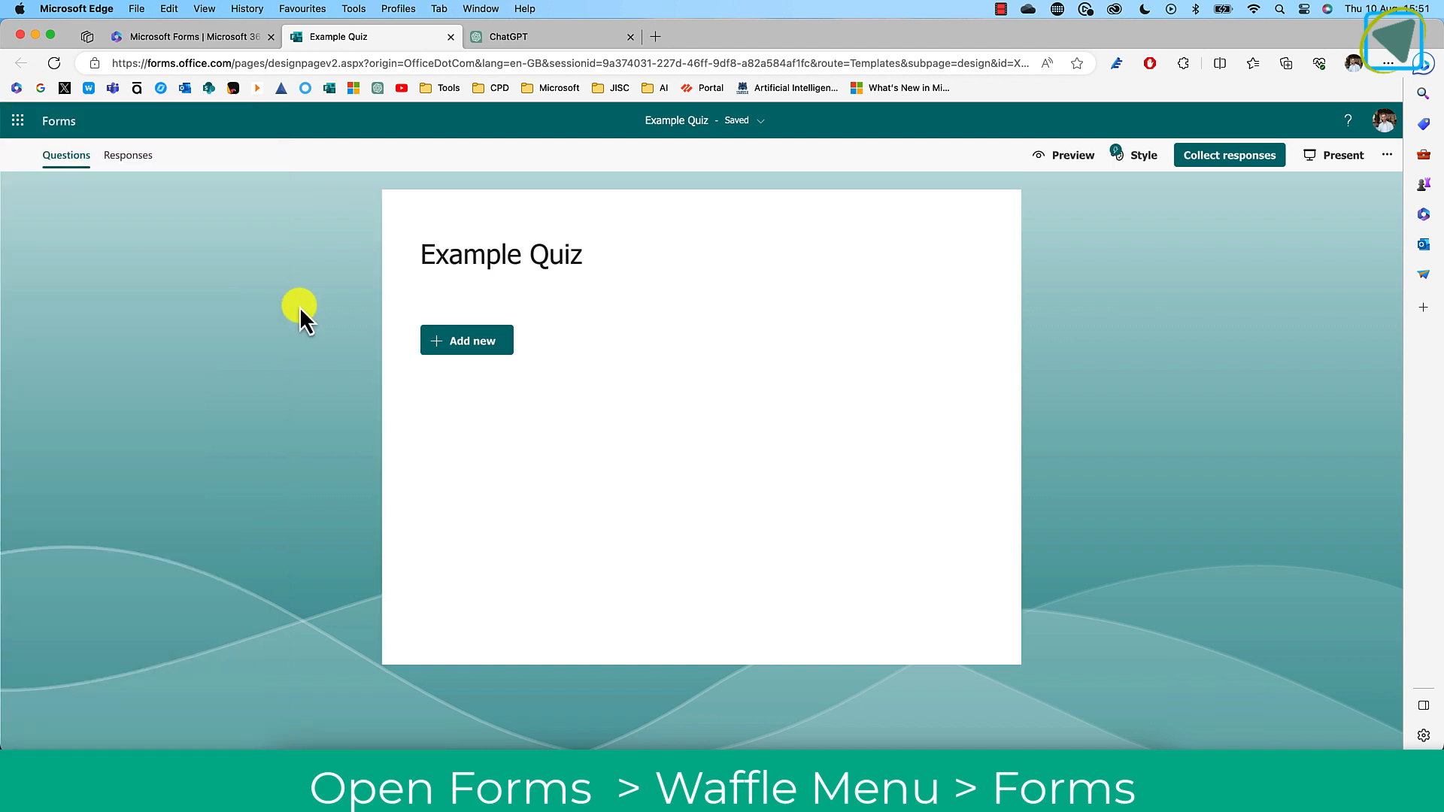
{"action": "left_click", "coordinate": [466, 340]}
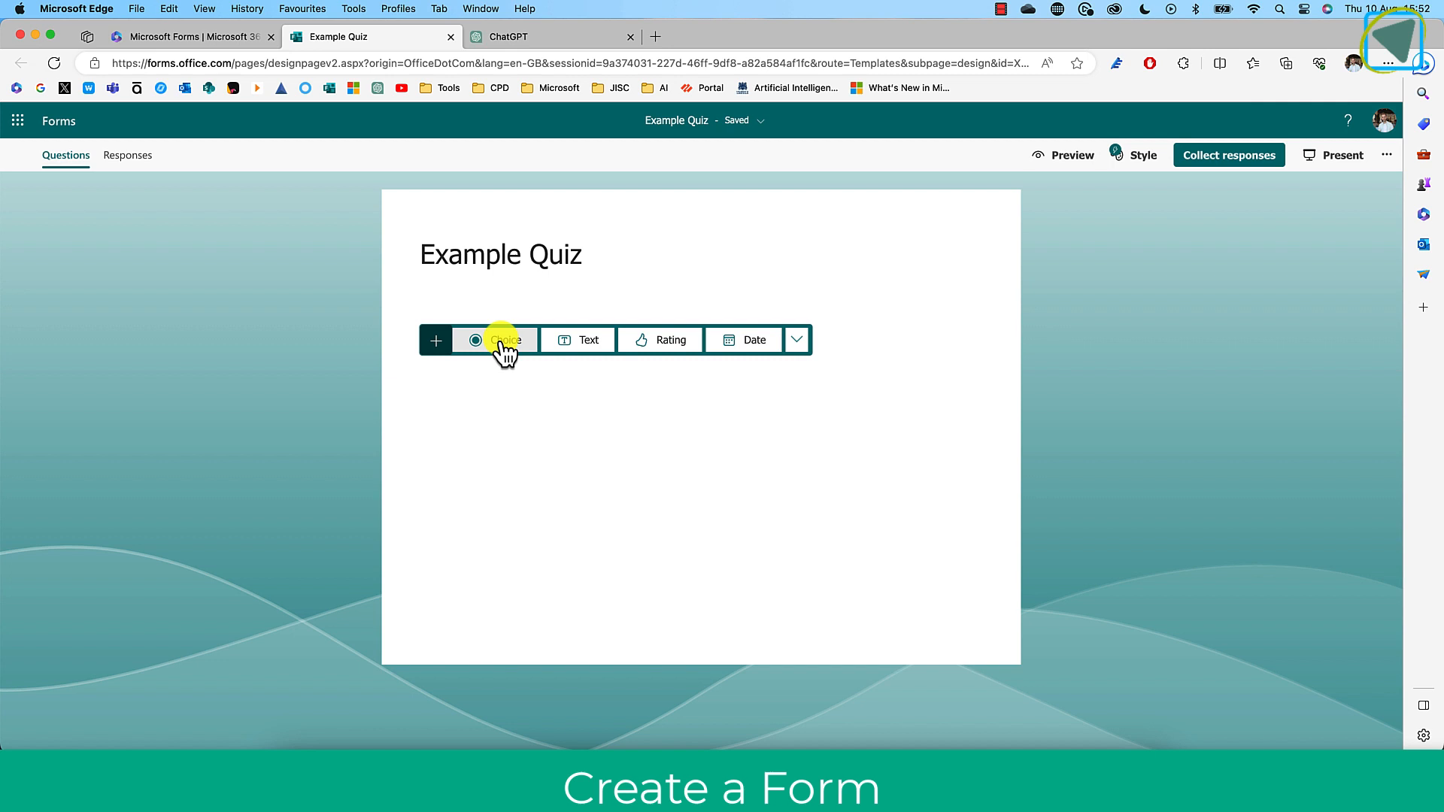
{"action": "left_click", "coordinate": [503, 340]}
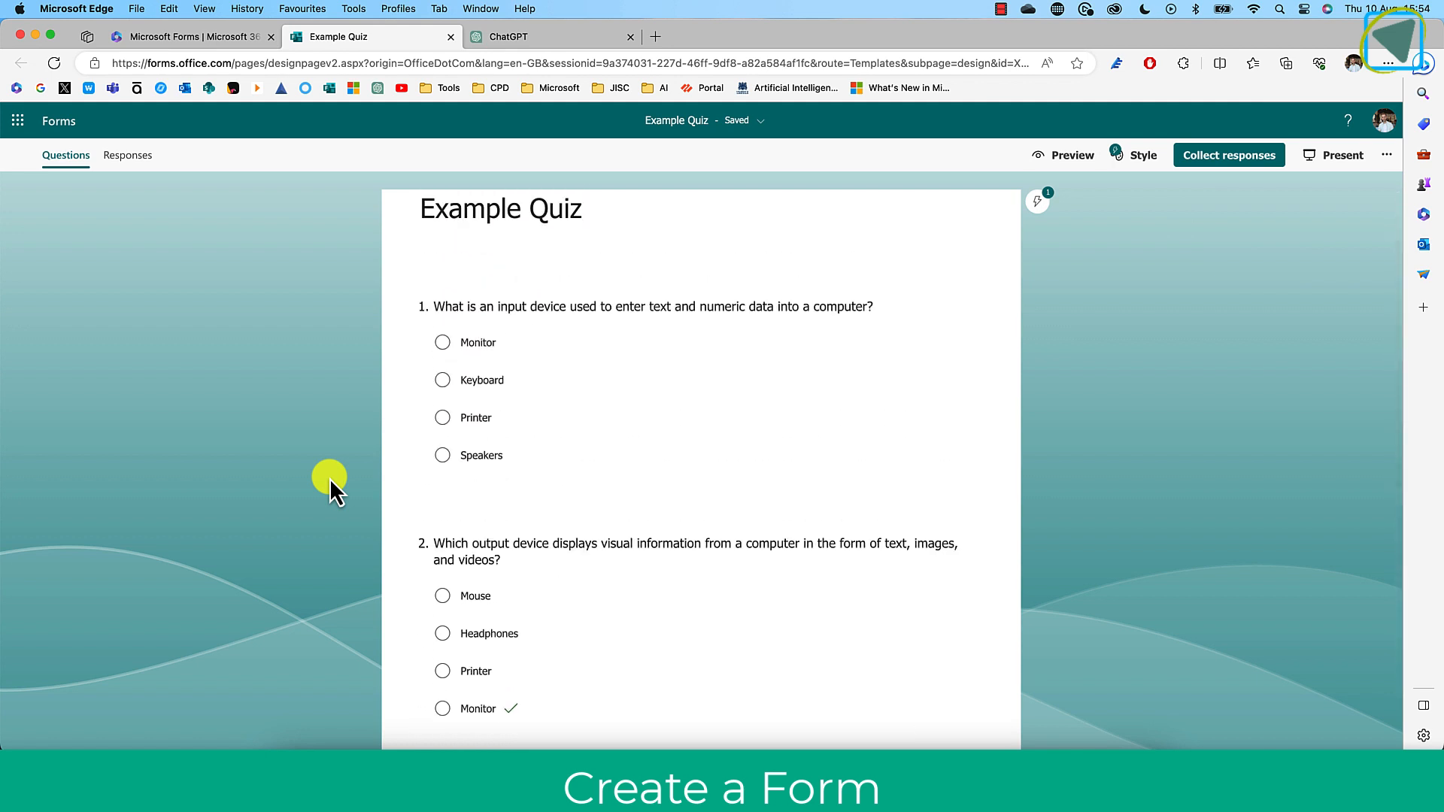
{"action": "left_click", "coordinate": [651, 306]}
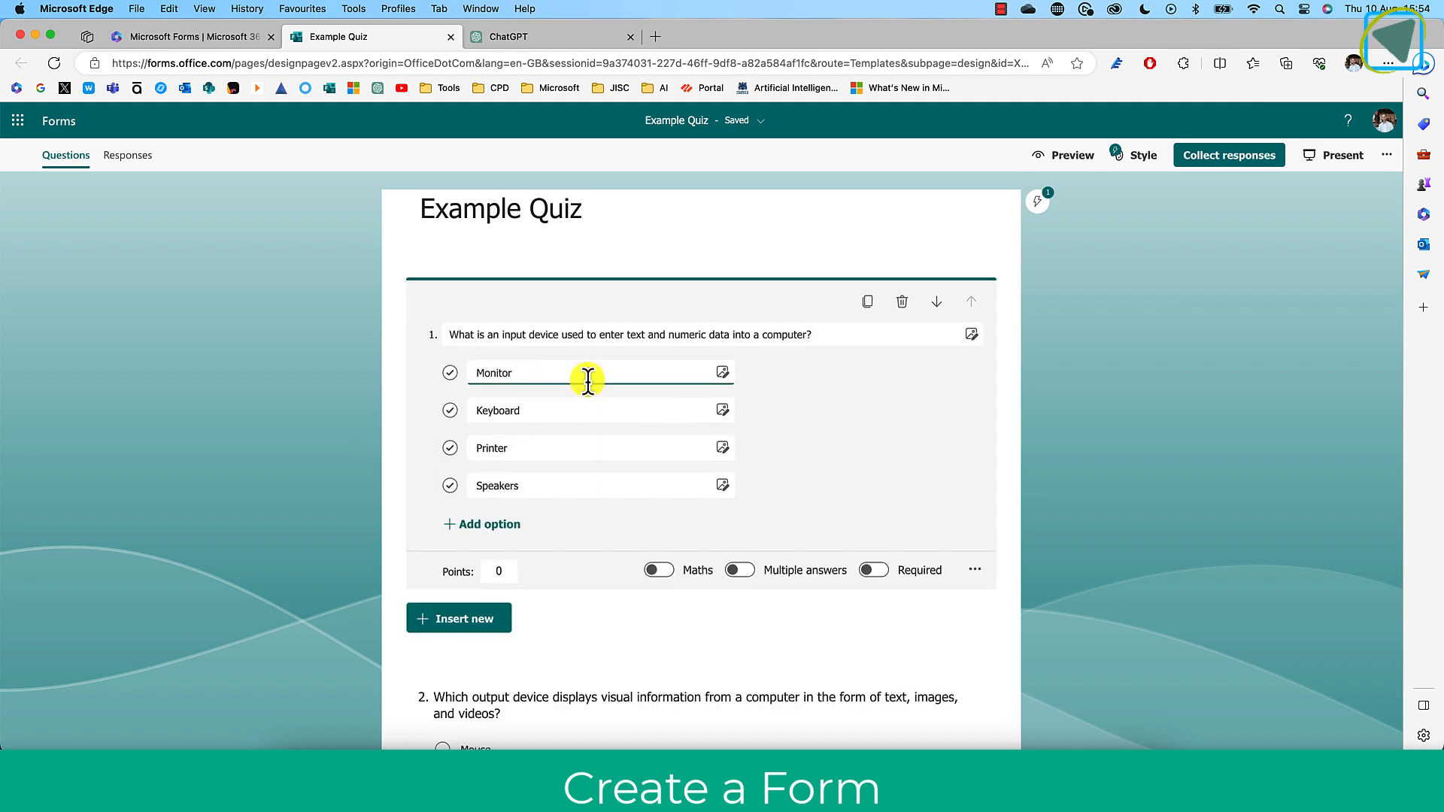
{"action": "left_click", "coordinate": [449, 410]}
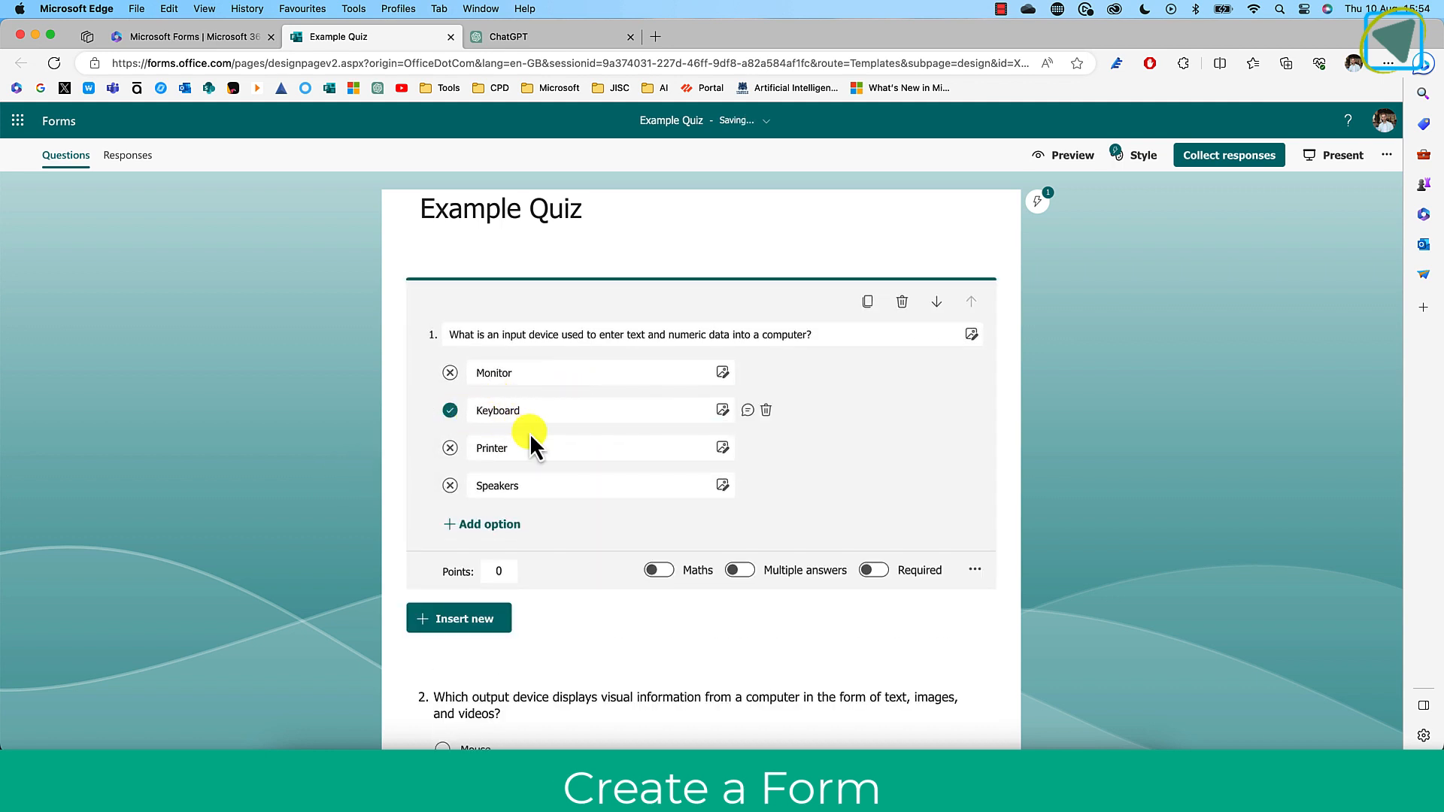
{"action": "left_click", "coordinate": [1063, 155]}
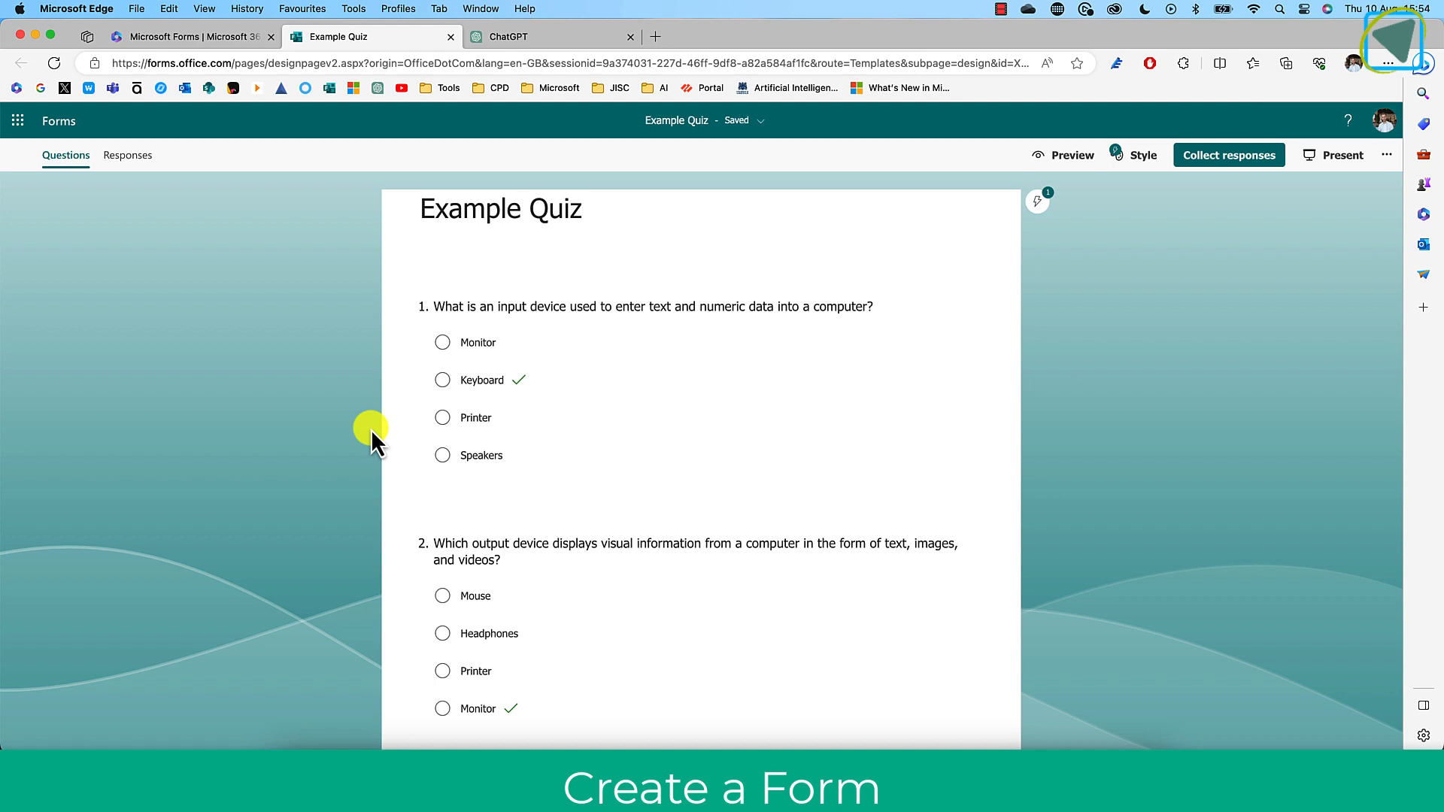
{"action": "mouse_move", "coordinate": [1342, 155]}
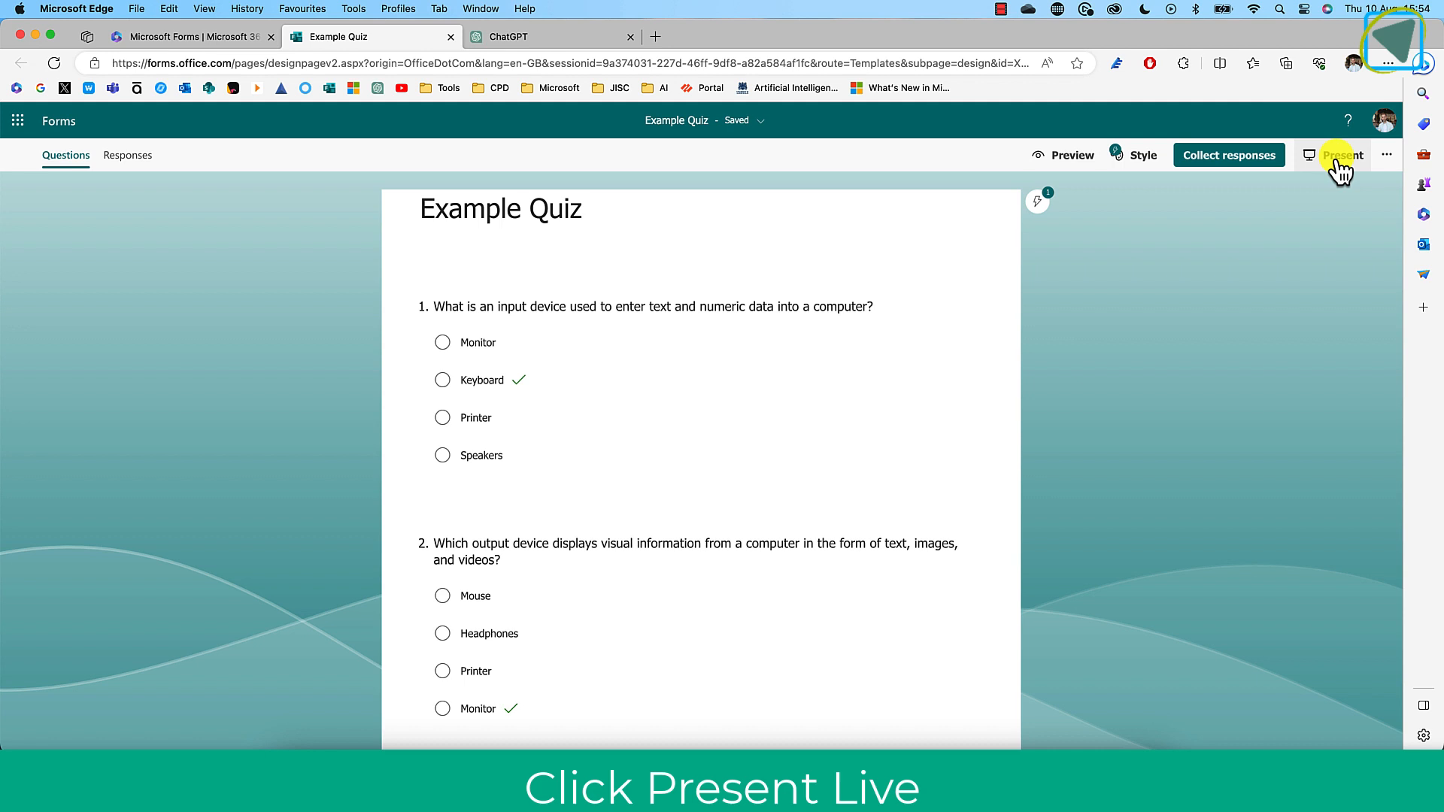
Present Example Quiz live and scroll through its questions on the phone response page
{"action": "left_click", "coordinate": [1339, 155]}
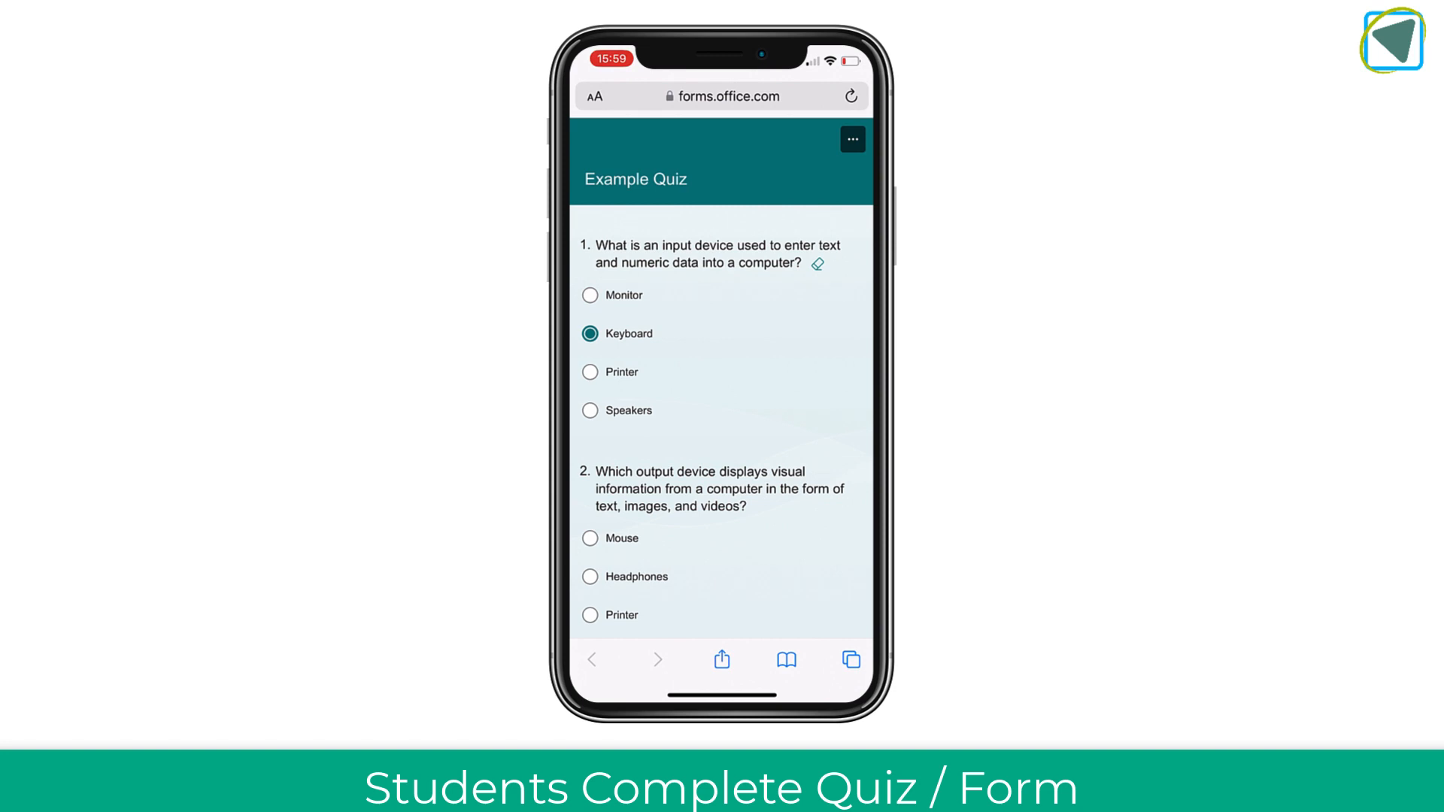
{"action": "scroll", "scroll_direction": "down", "scroll_amount": 3}
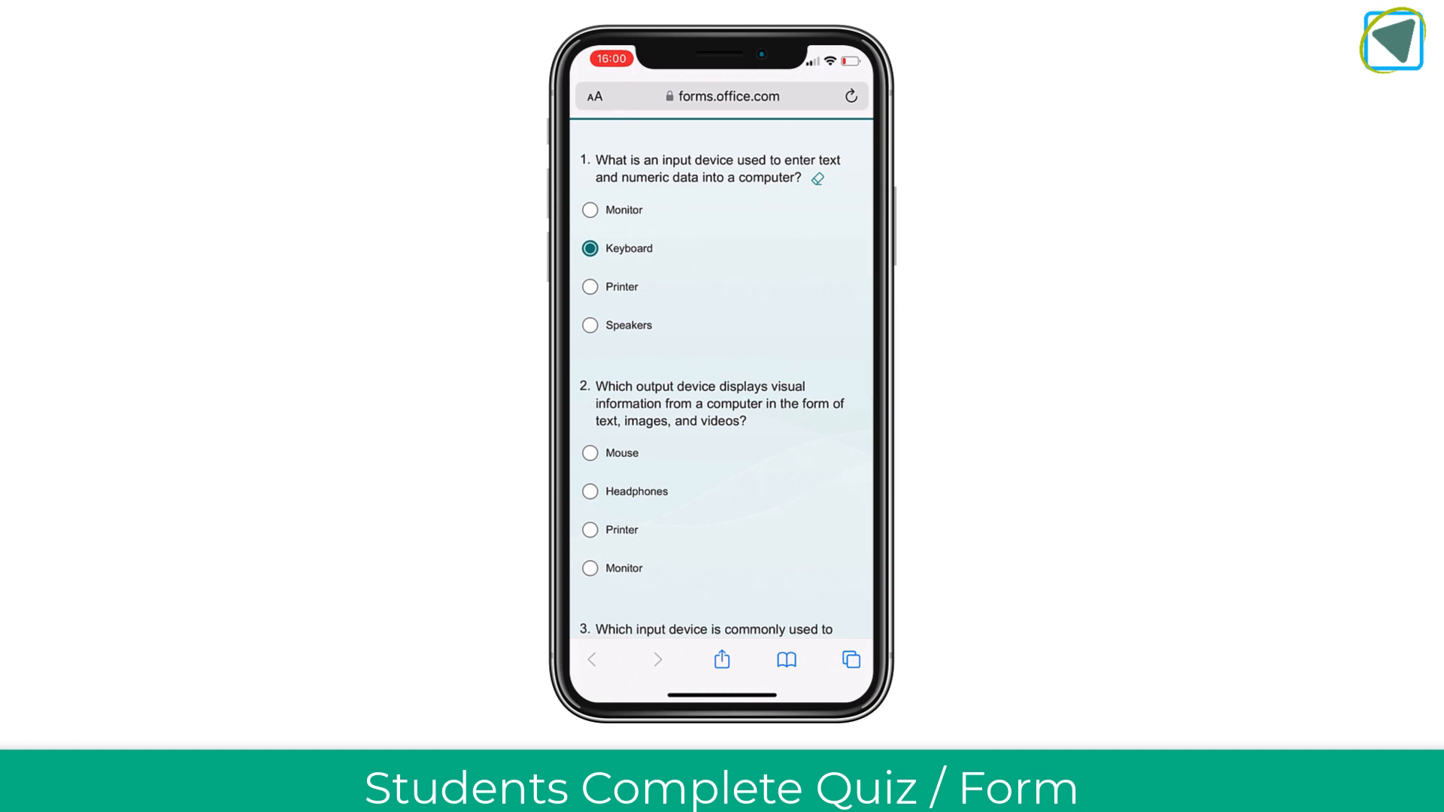
{"action": "scroll", "scroll_direction": "down", "scroll_amount": 3}
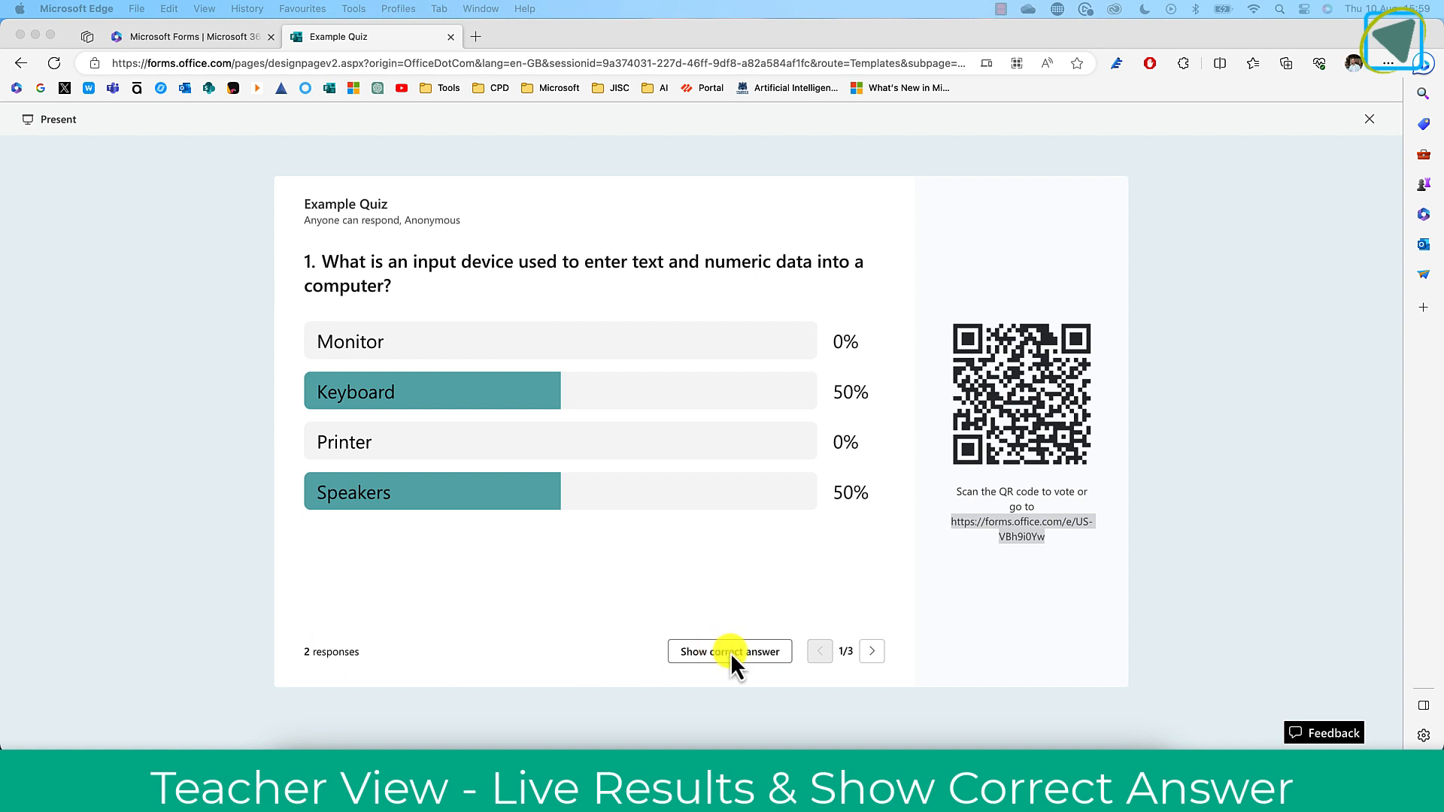
Show the correct answer on question 1's live results, then on question 2's results
{"action": "left_click", "coordinate": [729, 652]}
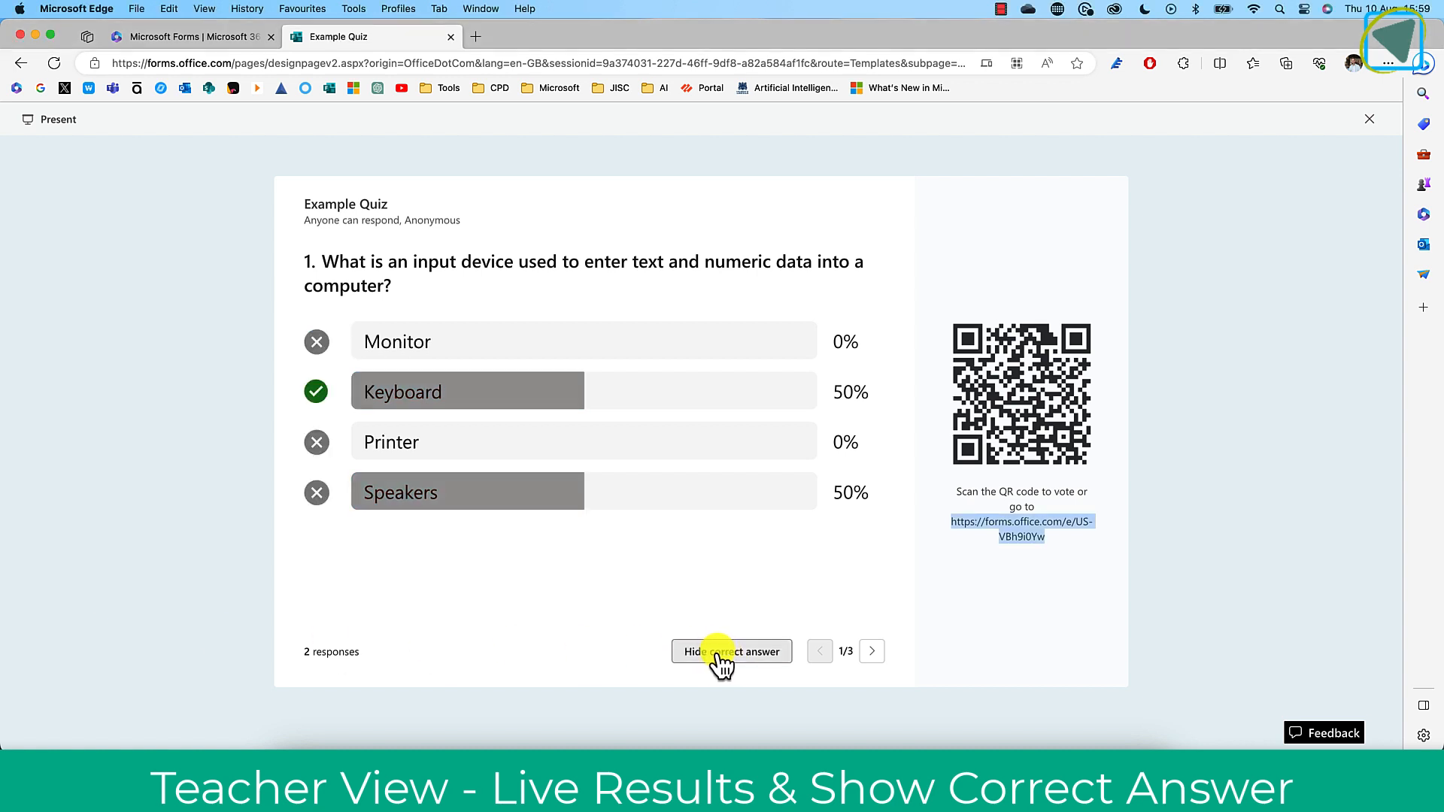
{"action": "left_click", "coordinate": [872, 652]}
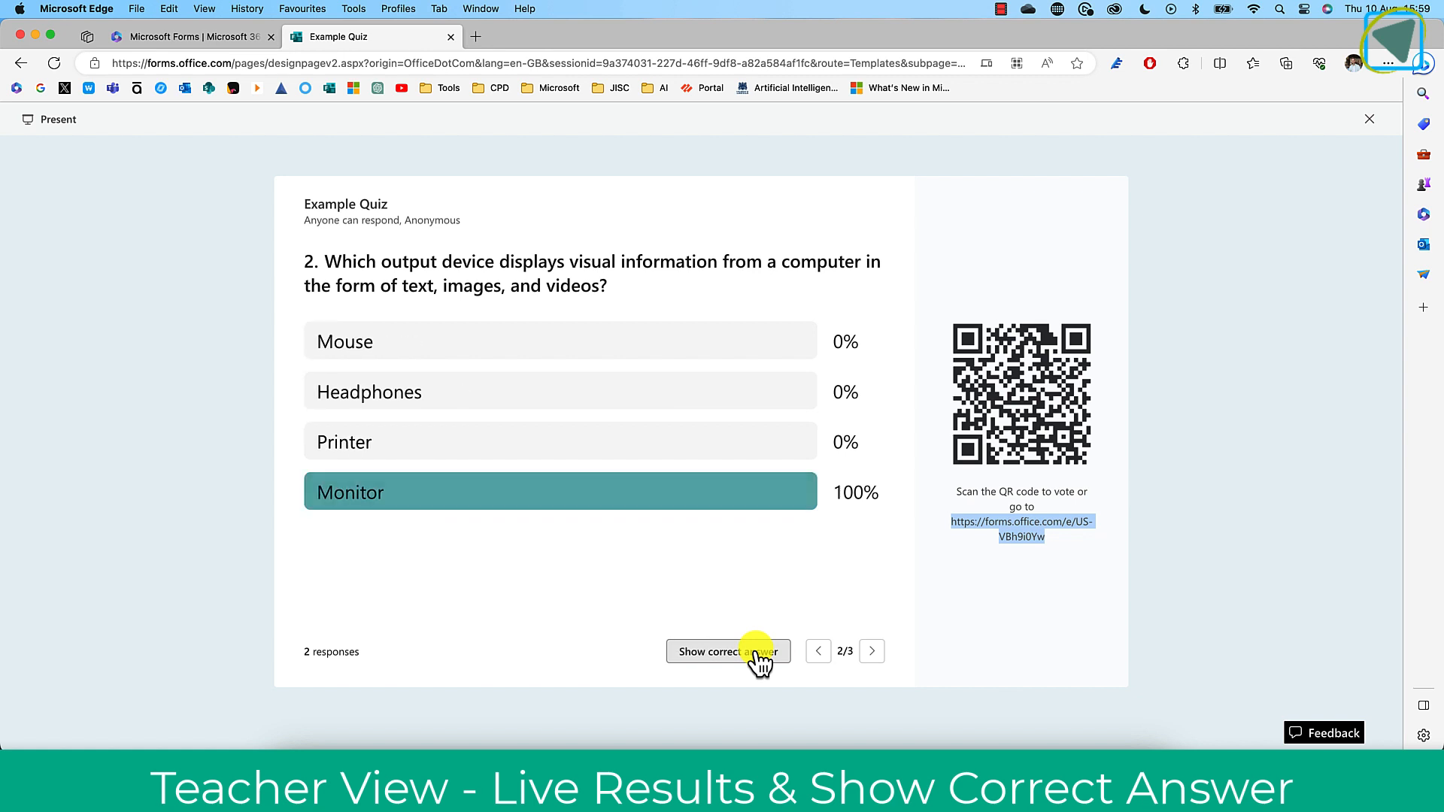
{"action": "left_click", "coordinate": [872, 651]}
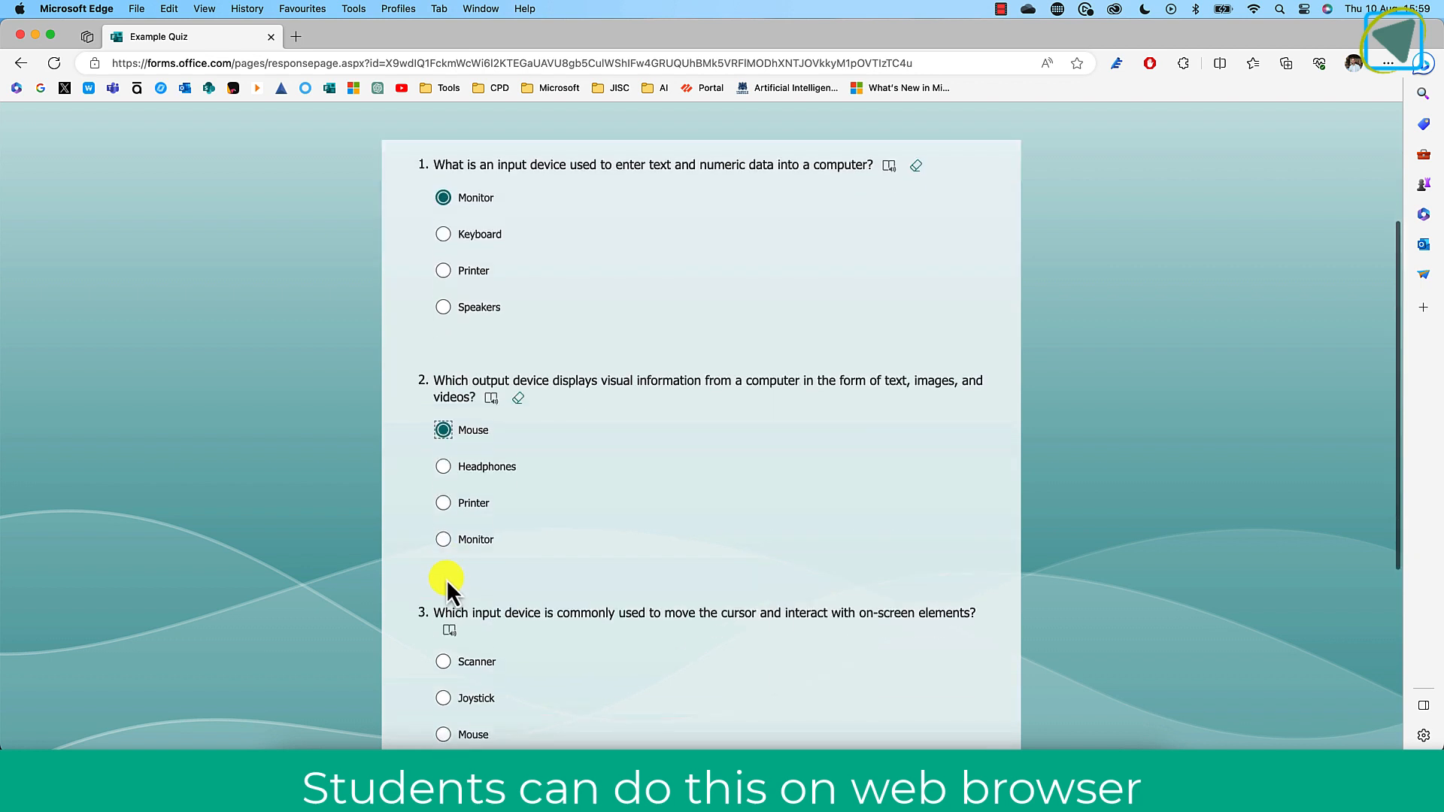
Submit the browser response and view its 0% score with questions 1 and 2 marked Incorrect
{"action": "scroll", "scroll_direction": "down", "scroll_amount": 3}
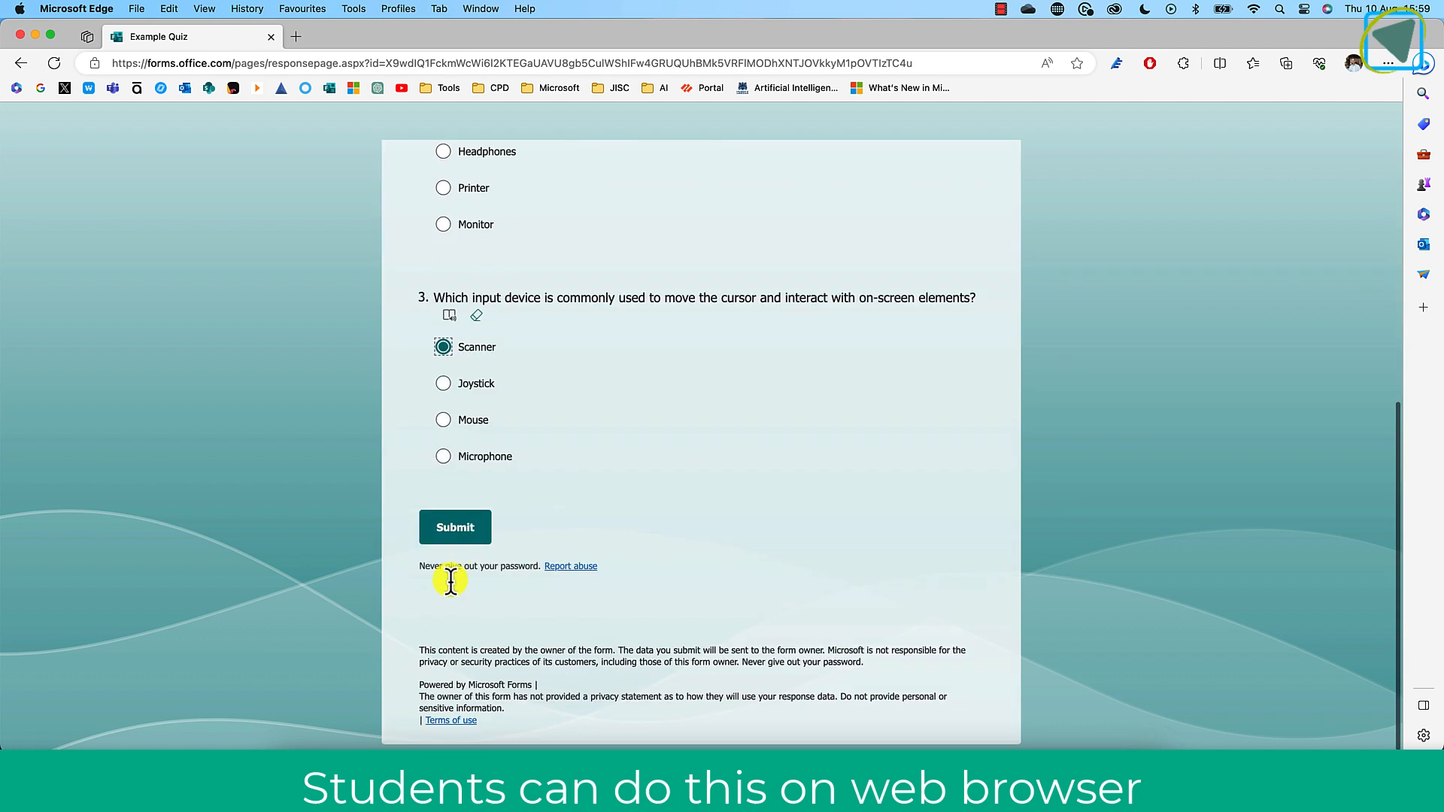
{"action": "left_click", "coordinate": [454, 527]}
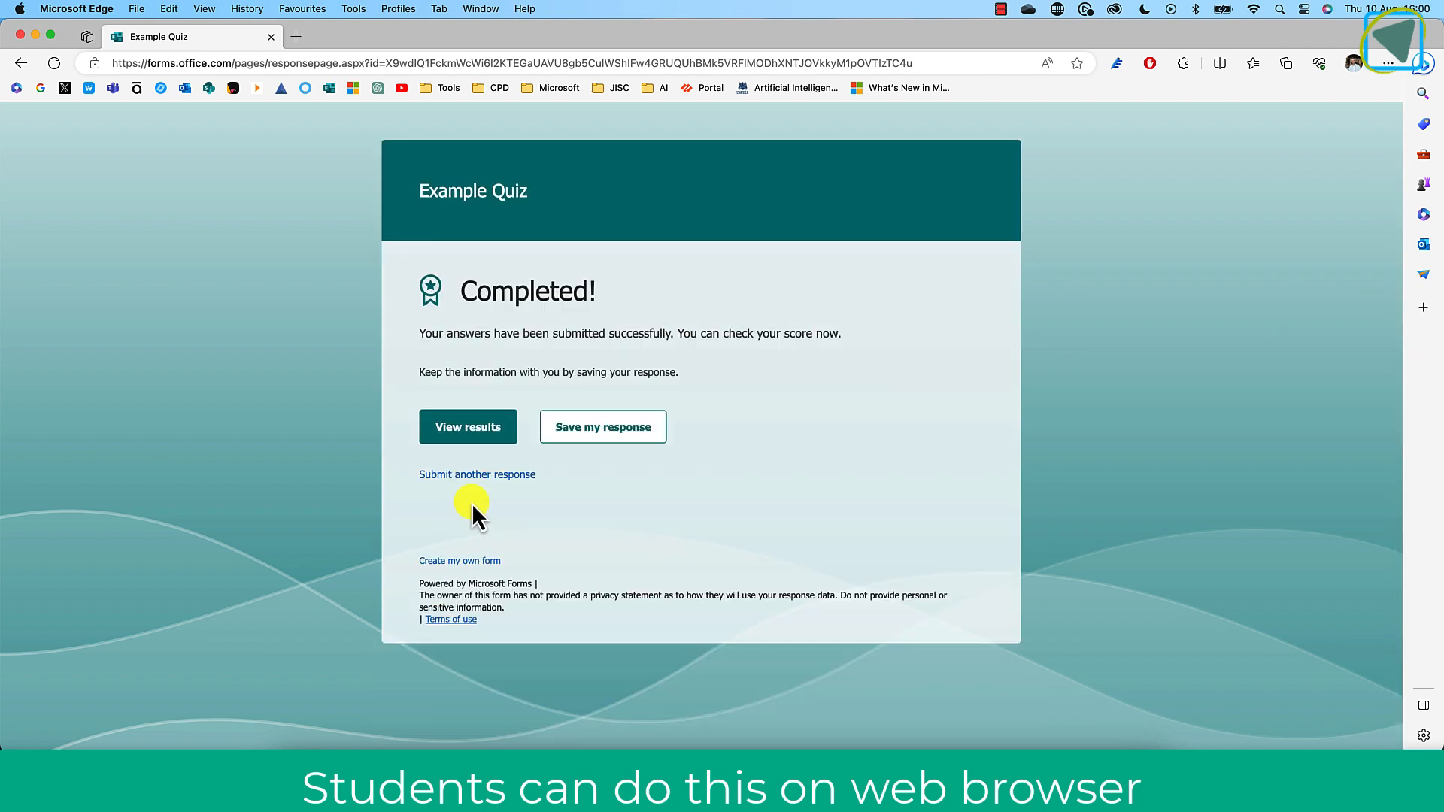
{"action": "left_click", "coordinate": [468, 426]}
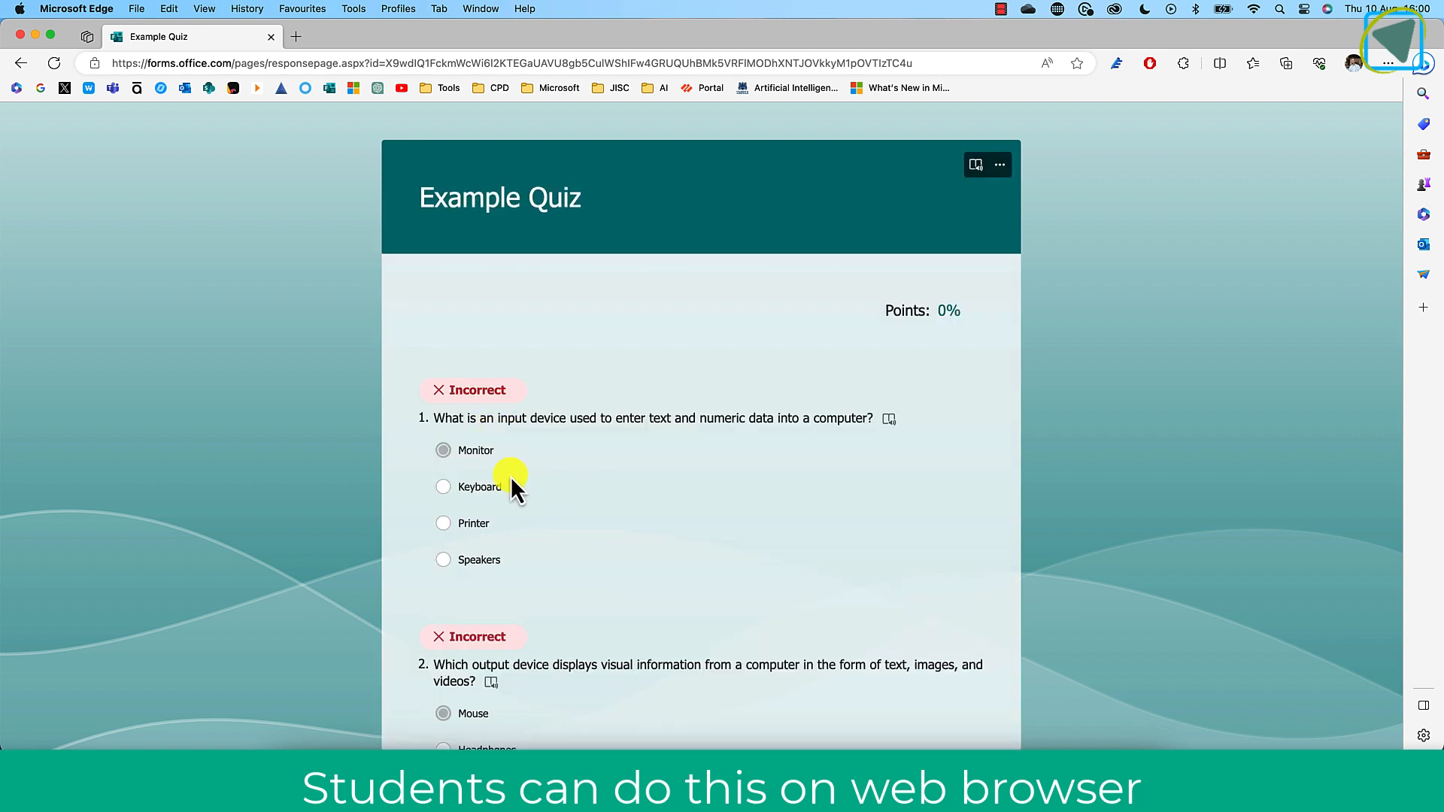